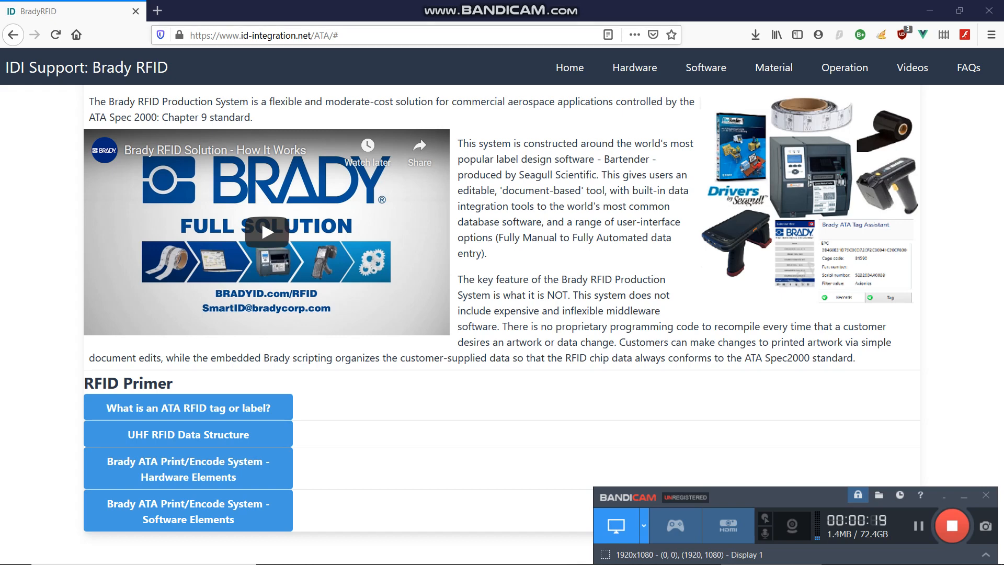
# Step: Show the TSL 1128 reader's hardware page down to the FTDI Virtual COM Drivers download row
pyautogui.click(269, 36)
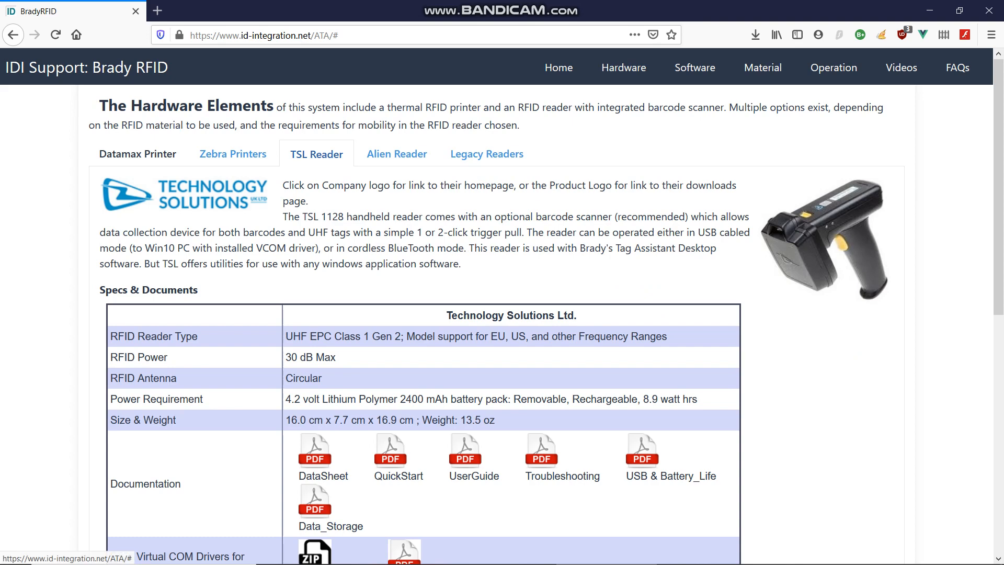
pyautogui.scroll(-3)
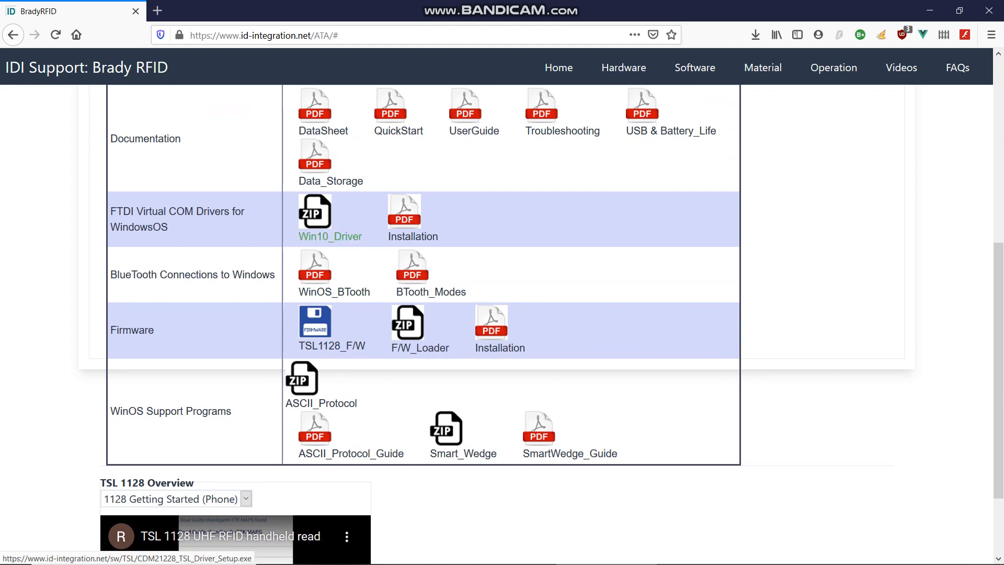
pyautogui.moveTo(331, 237)
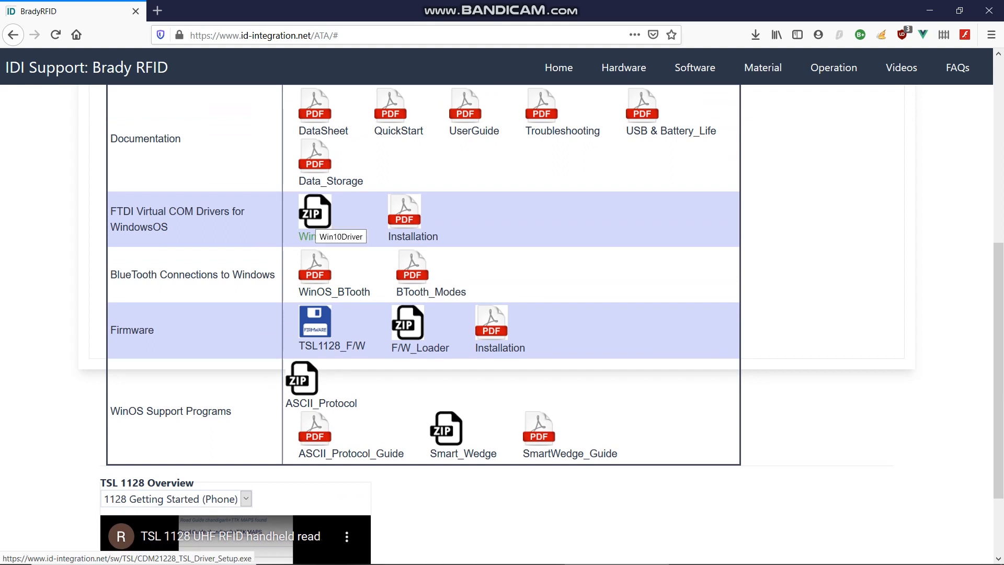
# Step: Save the Win10 driver installer CDM21228_TSL_Driver_Setup.exe and view it in Downloads
pyautogui.click(314, 212)
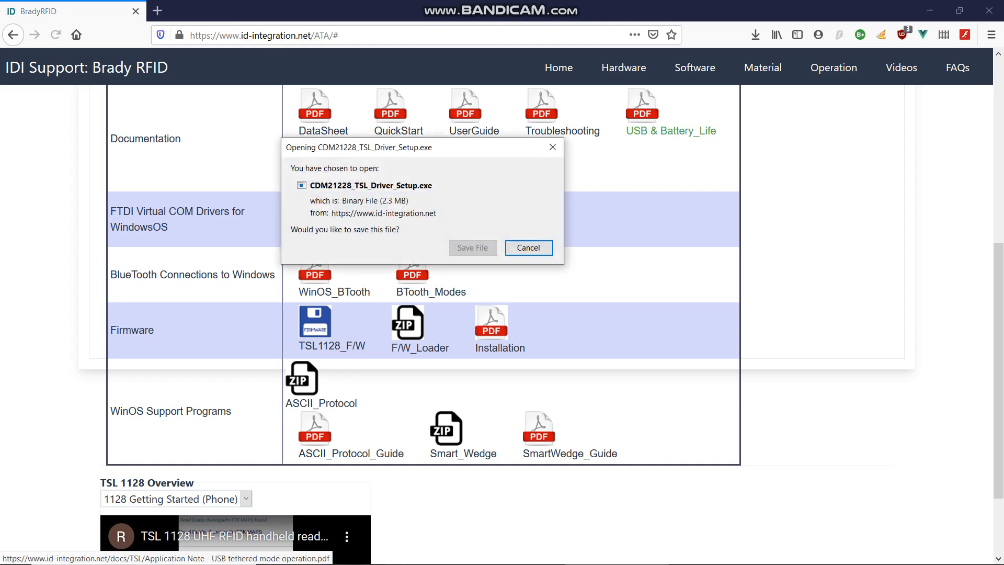
pyautogui.click(528, 248)
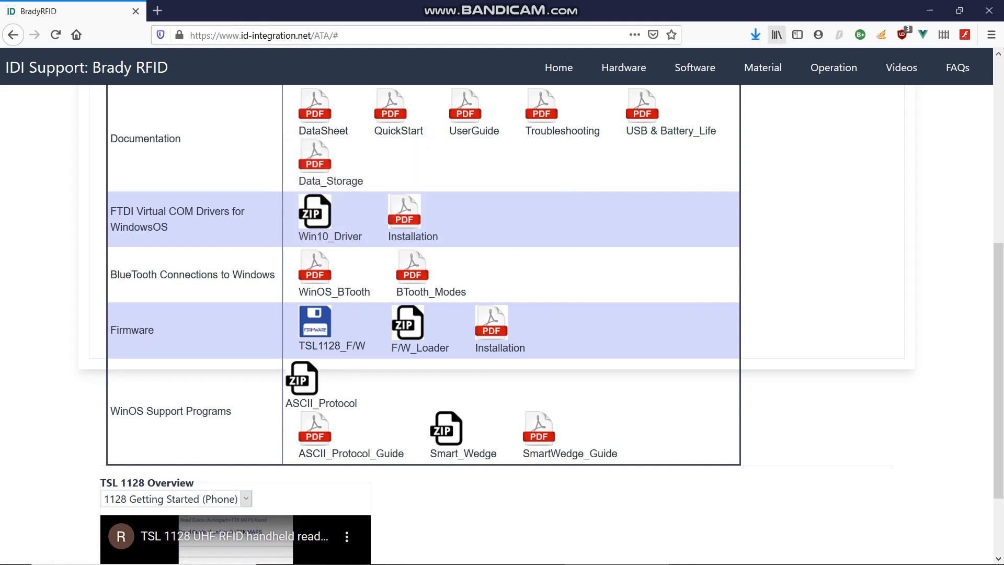
pyautogui.click(755, 33)
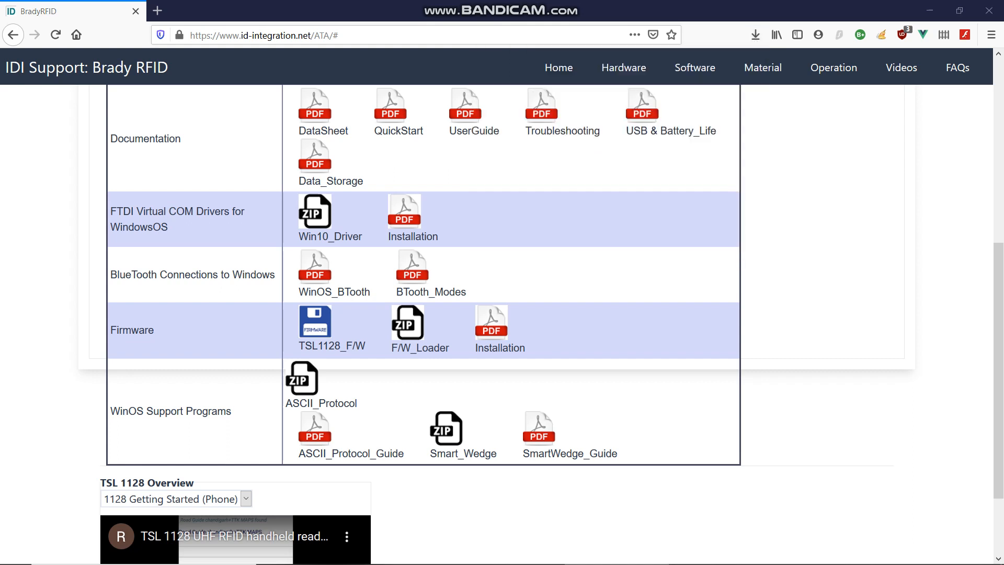
# Step: Run the installer, accept the license, and install both FTDI CDM driver packages
pyautogui.click(315, 211)
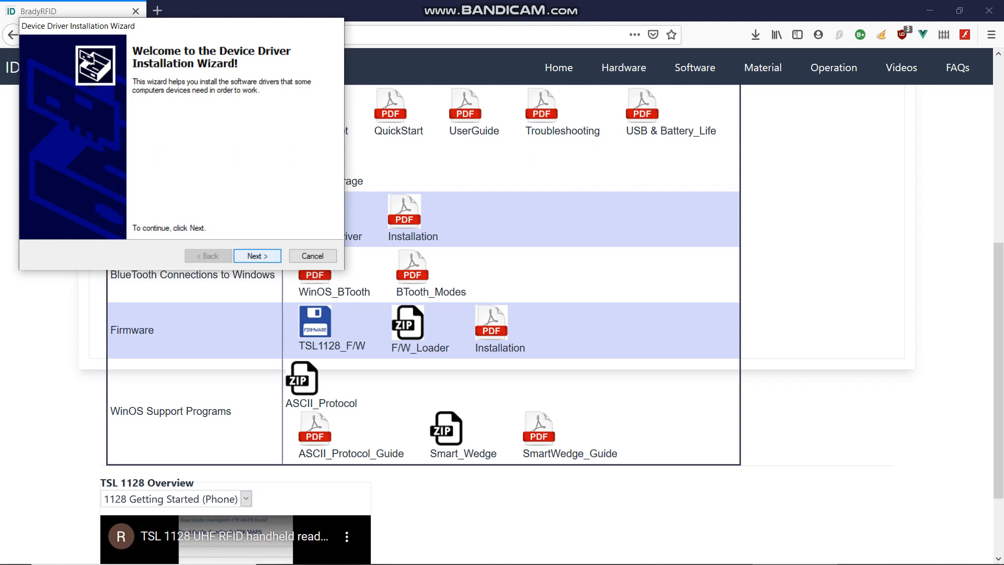
pyautogui.click(258, 255)
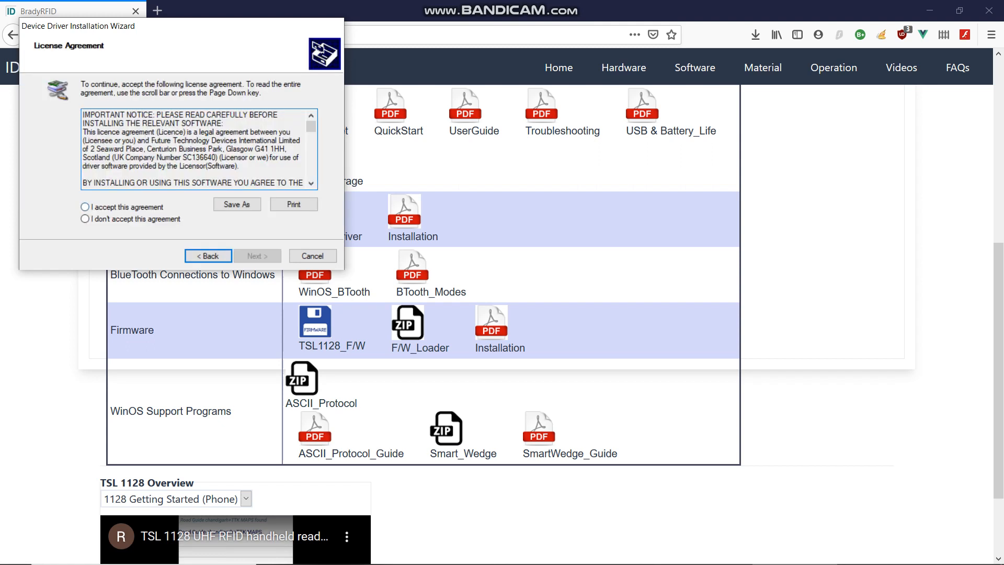
pyautogui.click(257, 255)
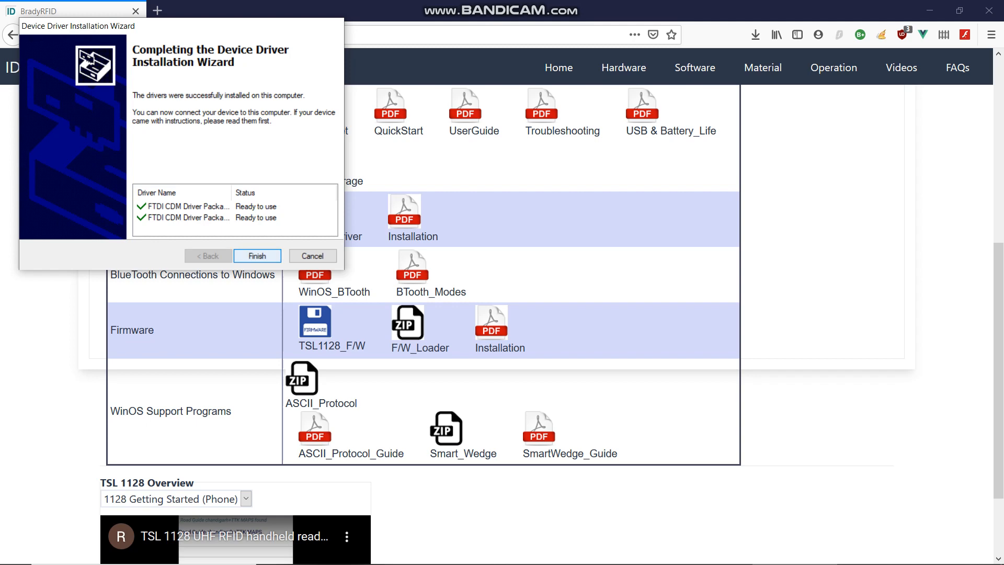
pyautogui.click(257, 256)
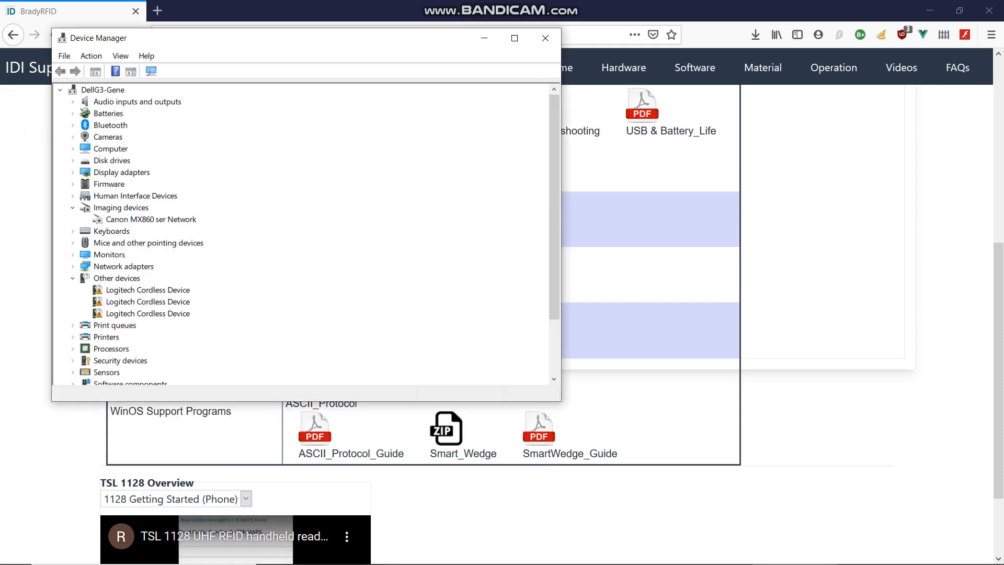
# Step: Rescan for hardware and expand Ports (COM & LPT) to reveal USB Serial Port (COM3)
pyautogui.click(73, 278)
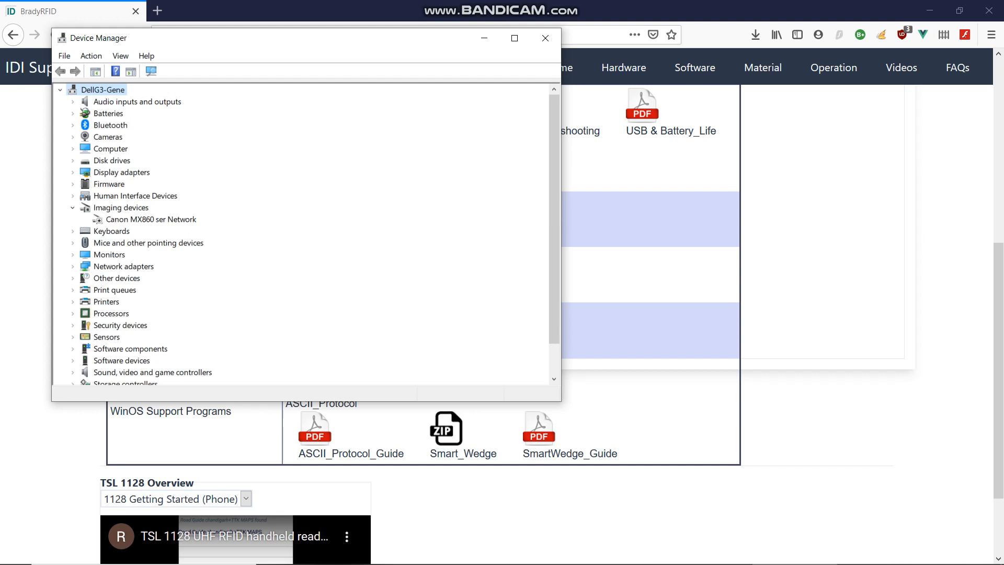
pyautogui.click(73, 278)
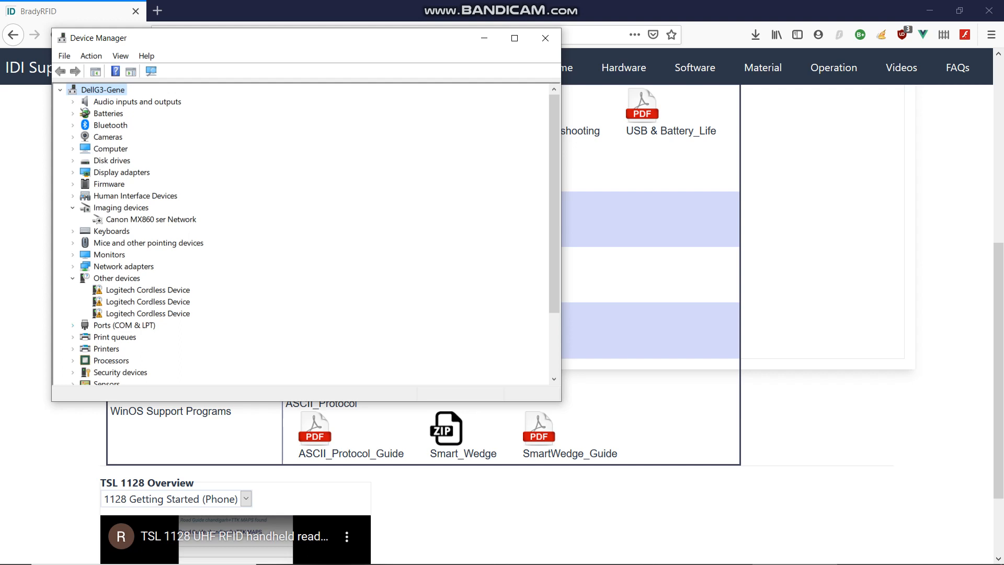
pyautogui.click(72, 325)
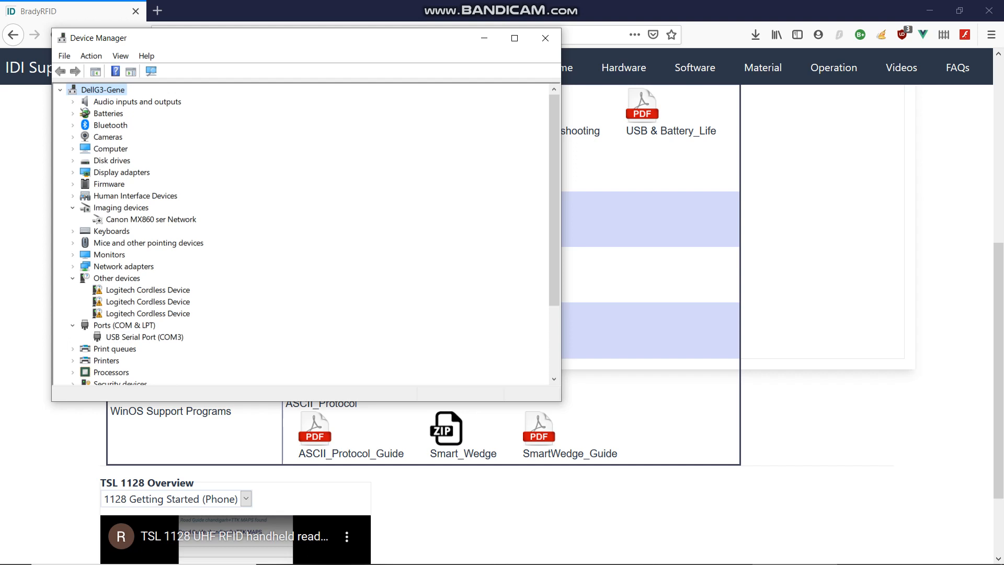
pyautogui.rightClick(144, 337)
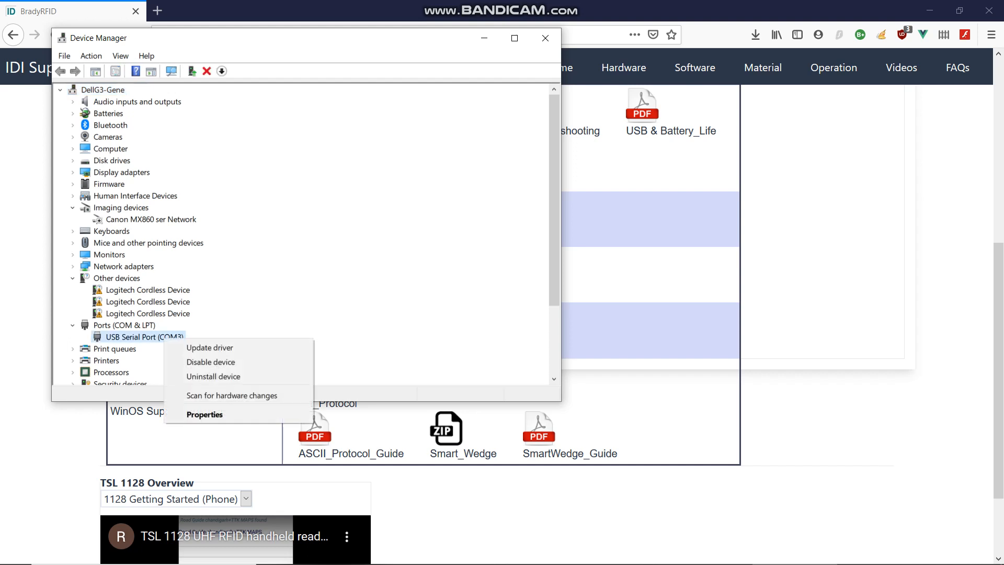
pyautogui.click(205, 415)
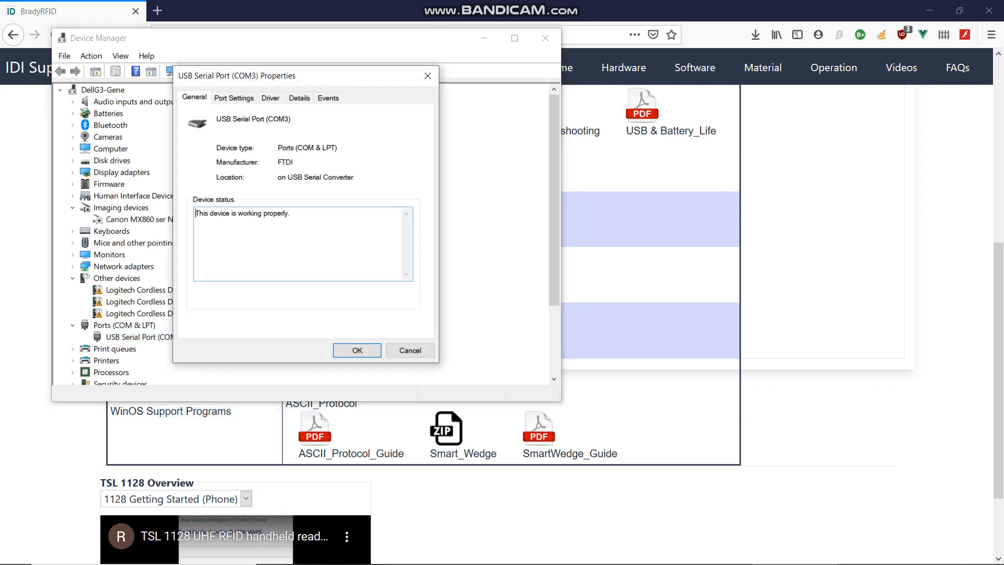
pyautogui.click(235, 99)
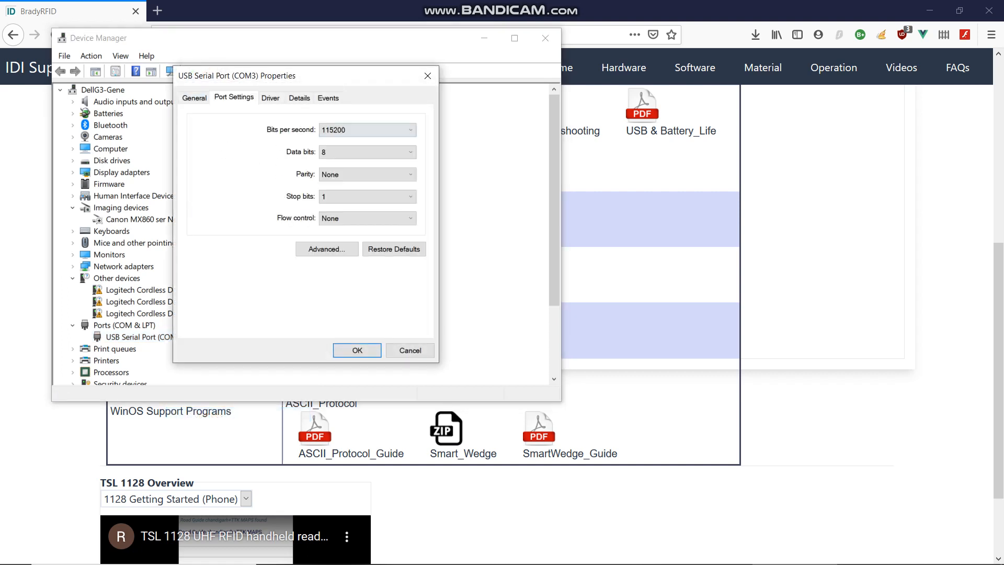
pyautogui.click(410, 129)
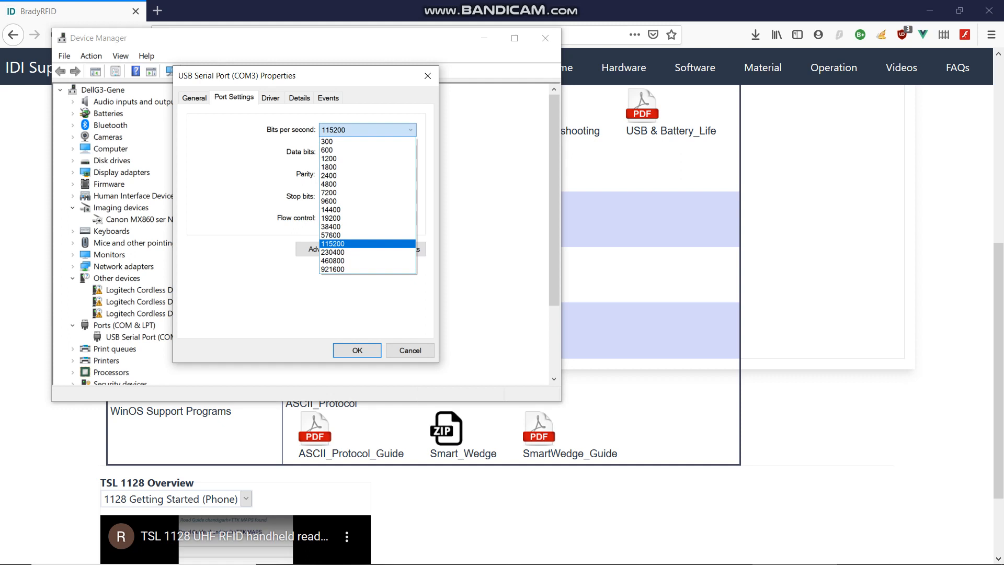
pyautogui.click(329, 200)
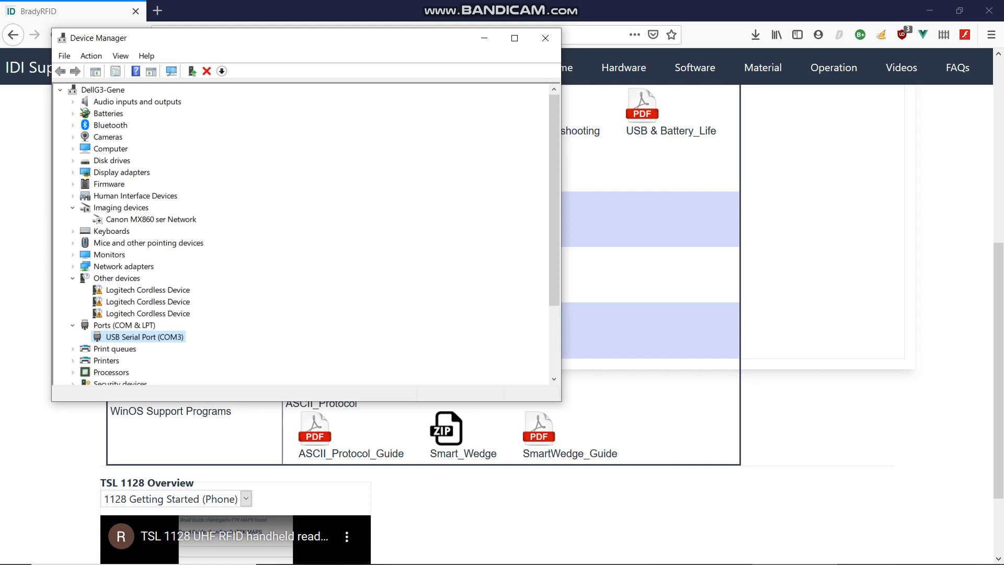
pyautogui.moveTo(546, 37)
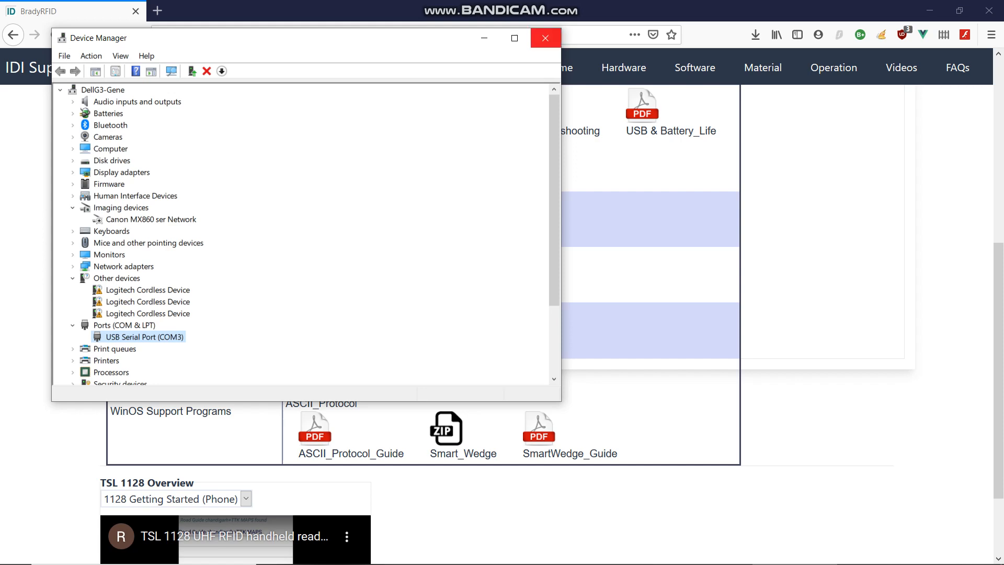
# Step: Close Device Manager and launch Brady ATA Tag Assistant with COM3 as the scanner
pyautogui.click(546, 38)
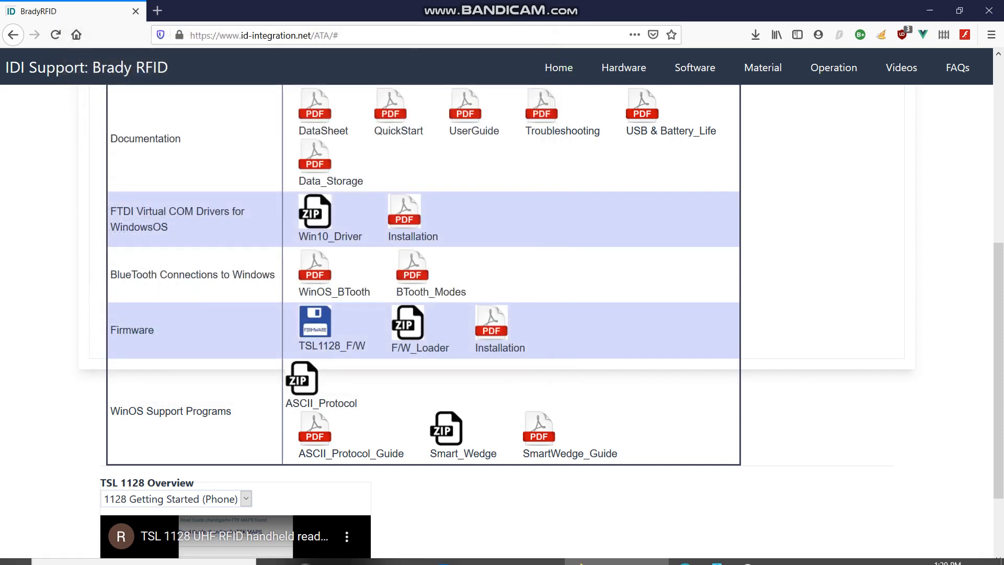
pyautogui.click(13, 549)
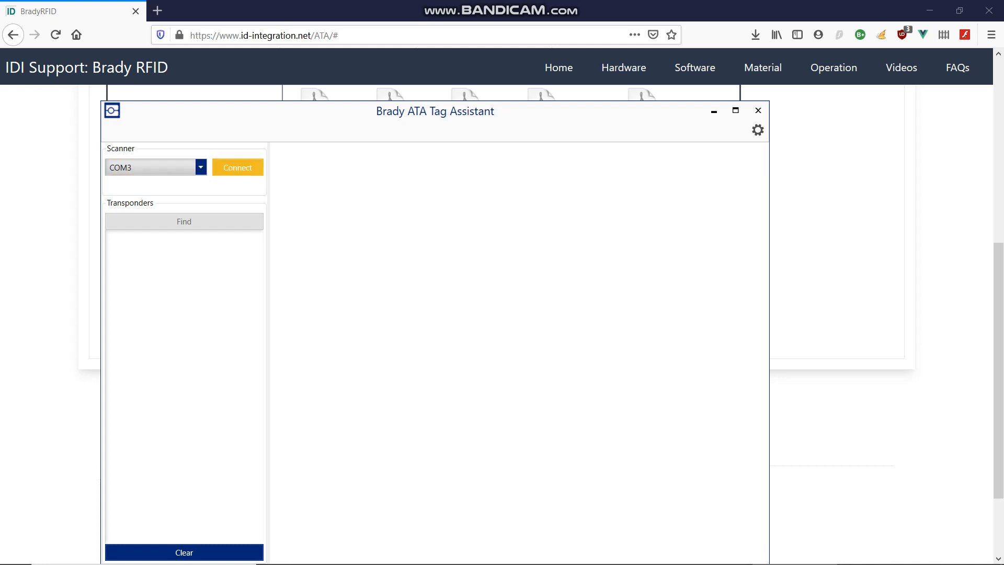
# Step: Connect to the COM3 scanner, find the four nearby tags, and show tag 123456-16's EPC details
pyautogui.click(237, 168)
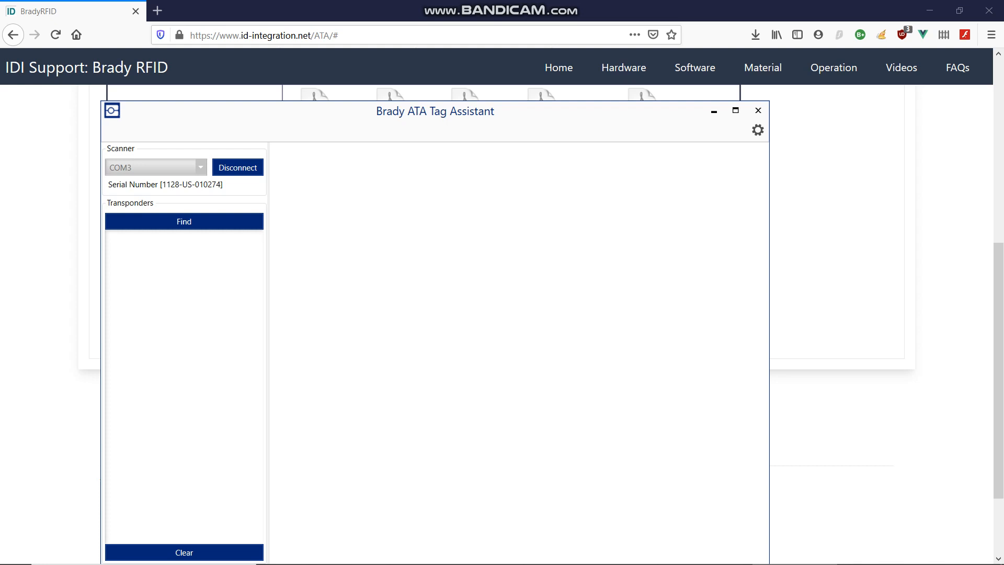
pyautogui.click(185, 221)
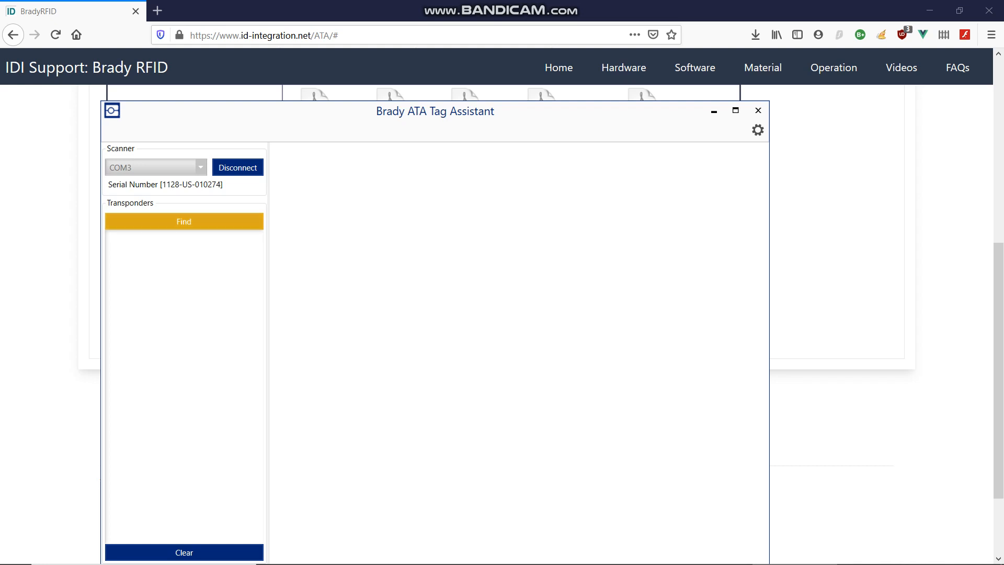
pyautogui.click(184, 222)
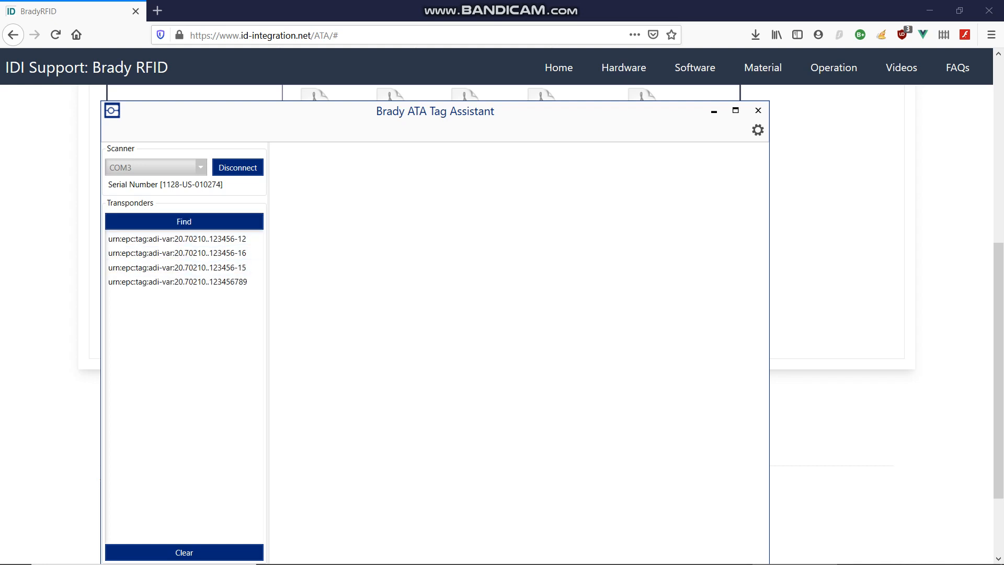
pyautogui.click(177, 252)
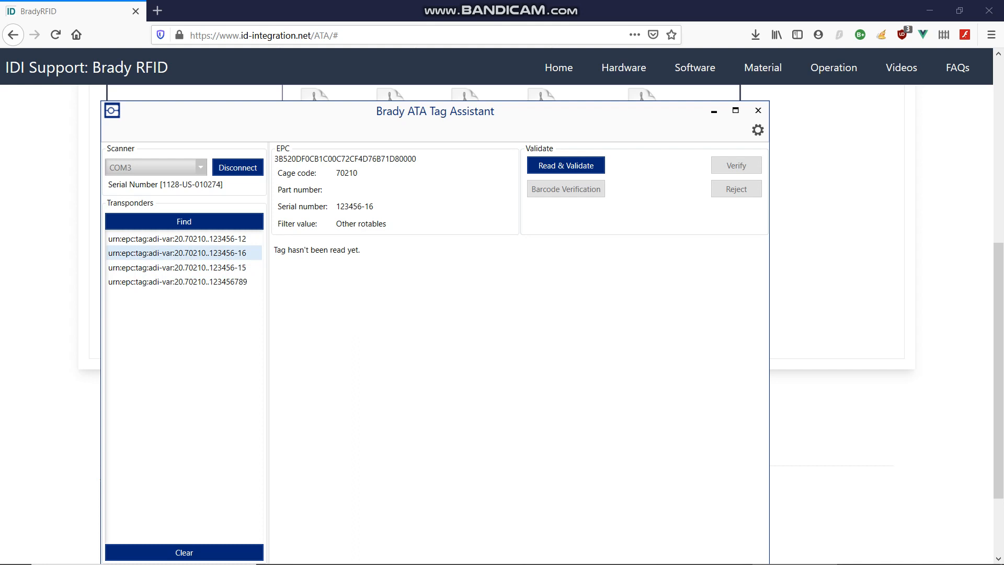